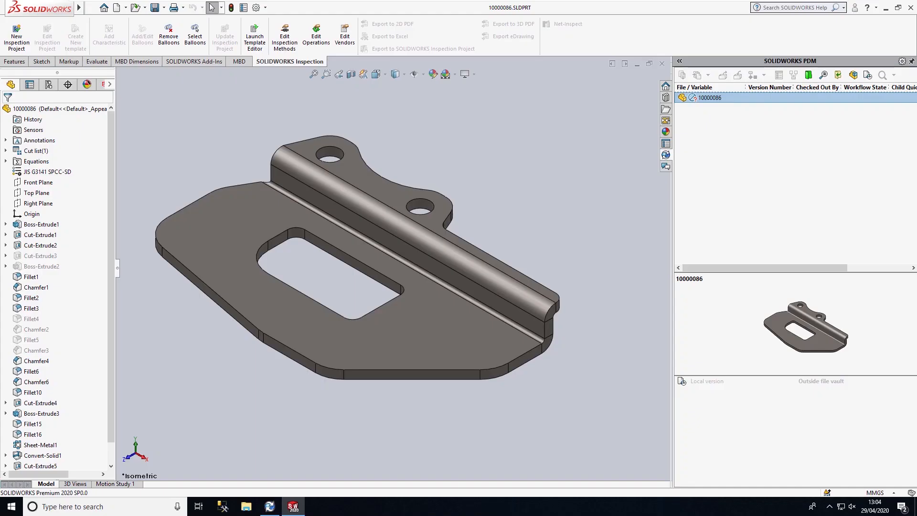
mouse_move(623, 240)
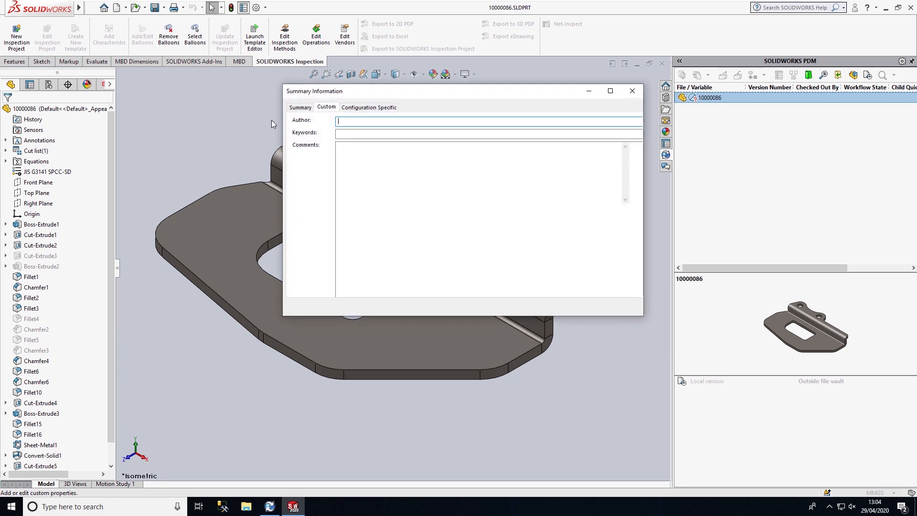
Step: Review the custom property list, then save 10000086.SLDPRT into PDM_Std_FastStart's Projects folder
click(326, 107)
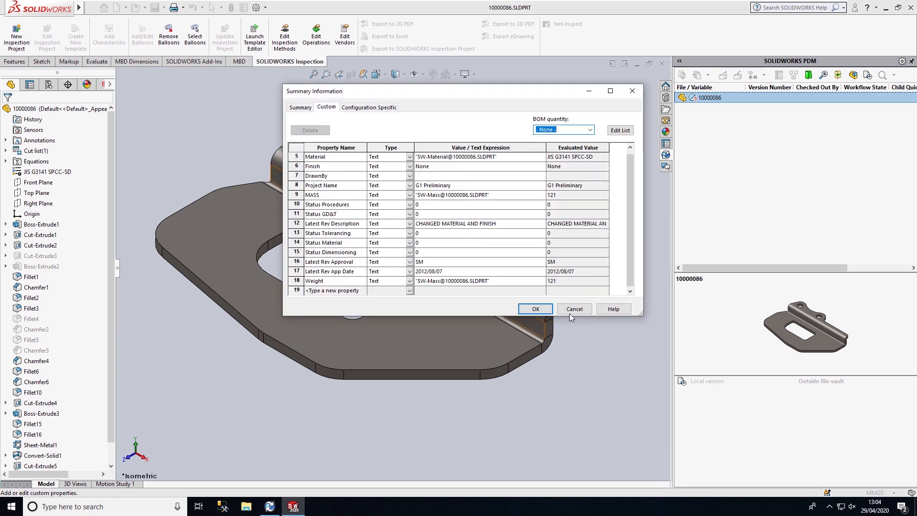
click(534, 309)
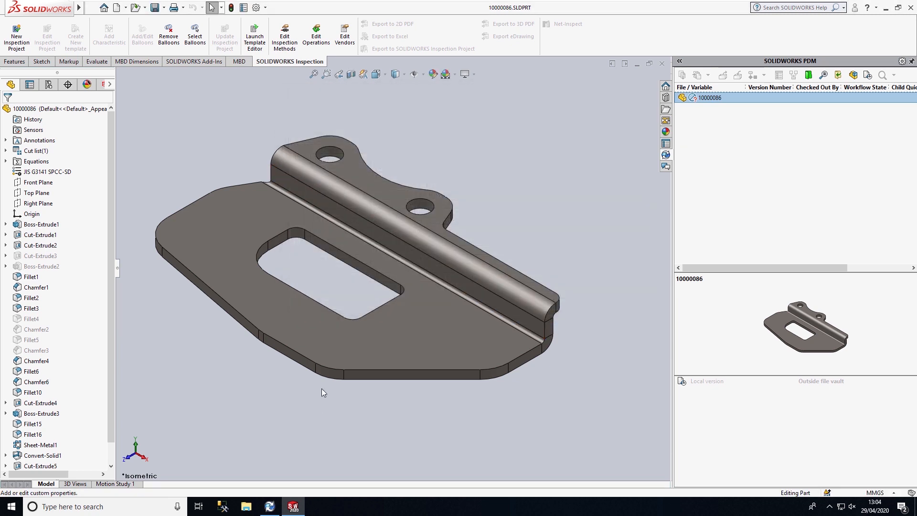
mouse_move(702, 421)
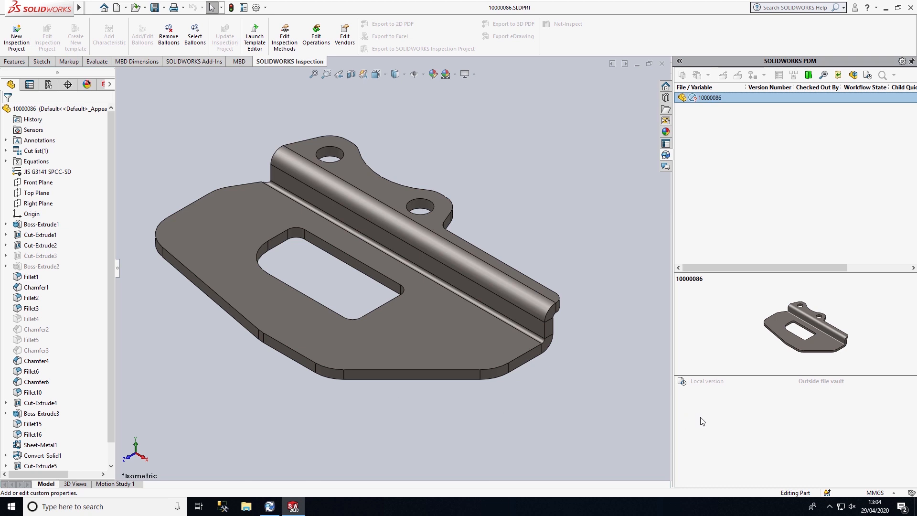
mouse_move(825, 396)
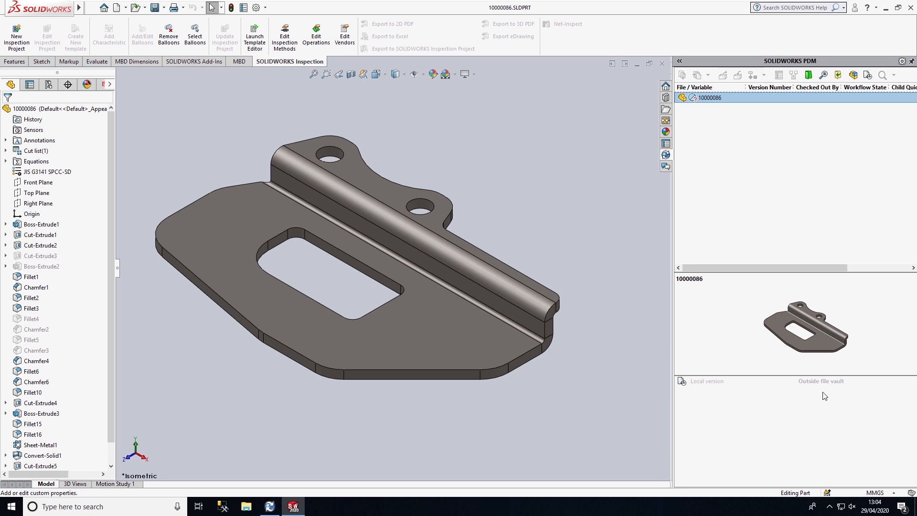
mouse_move(841, 389)
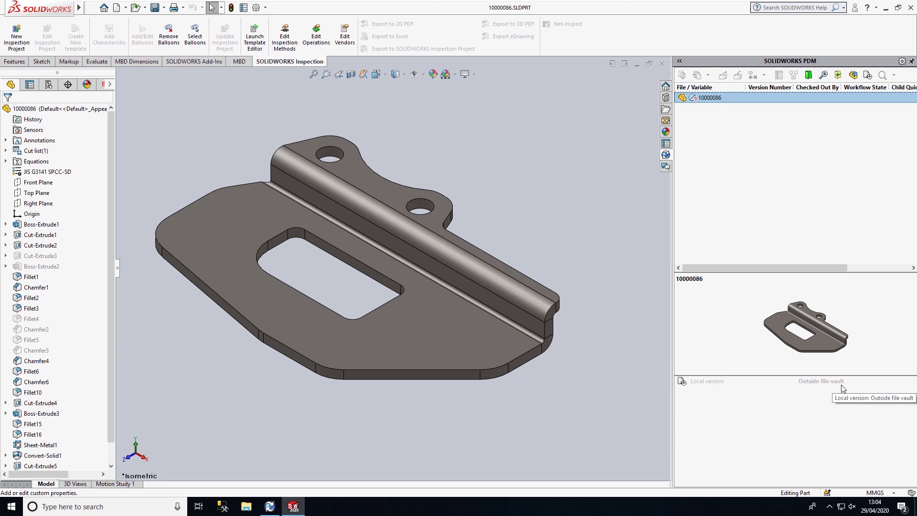
mouse_move(807, 386)
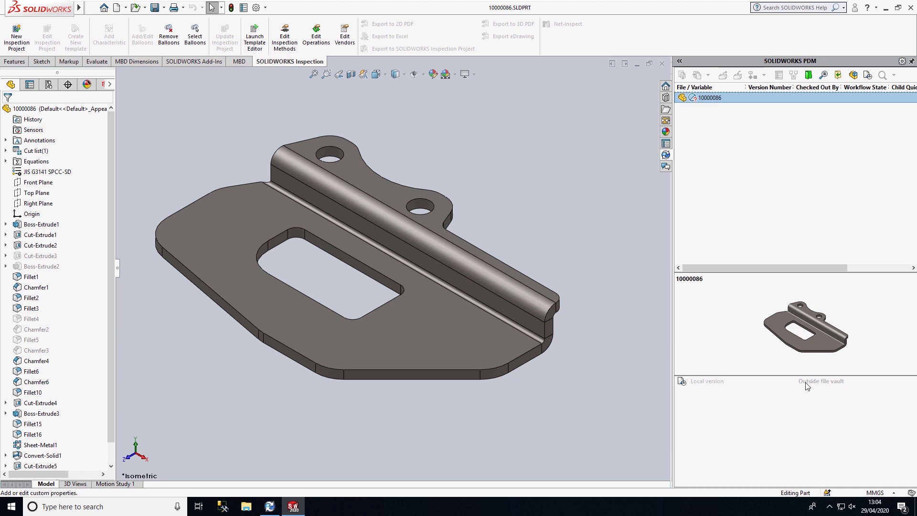
mouse_move(843, 387)
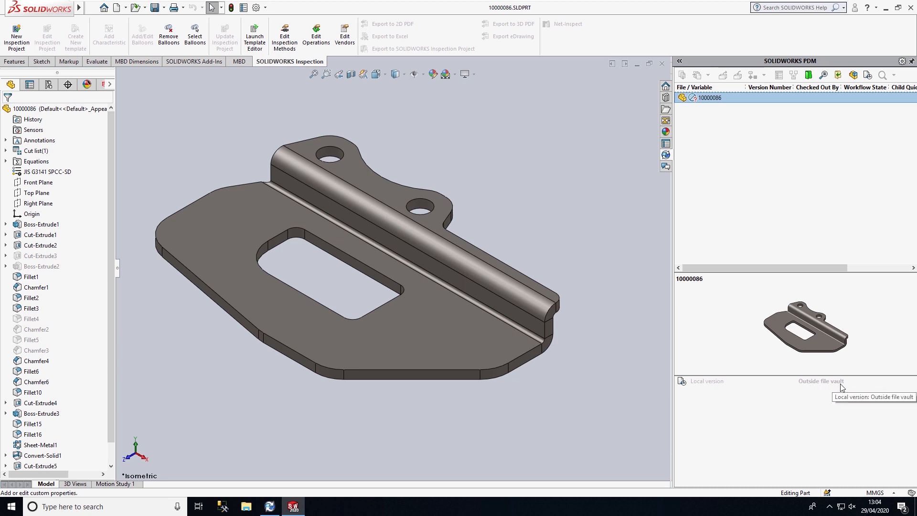
mouse_move(190, 52)
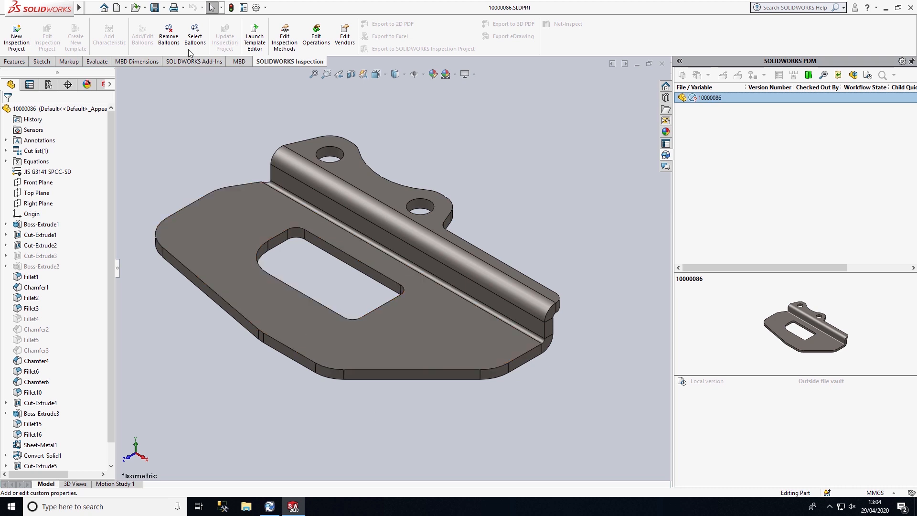
mouse_move(195, 157)
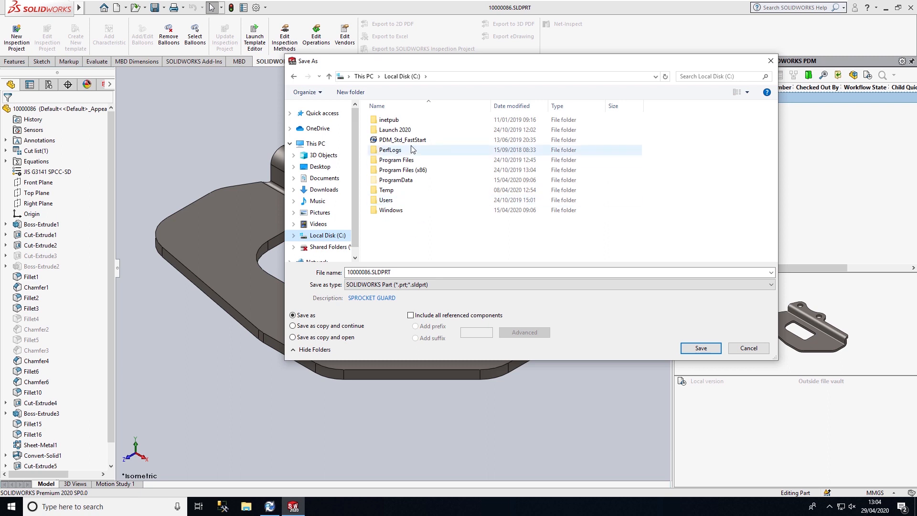
mouse_move(402, 140)
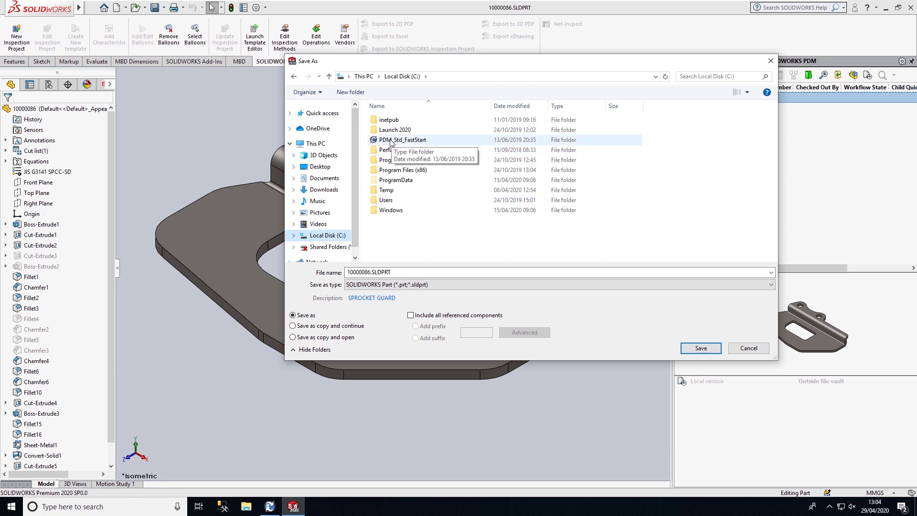
double_click(402, 139)
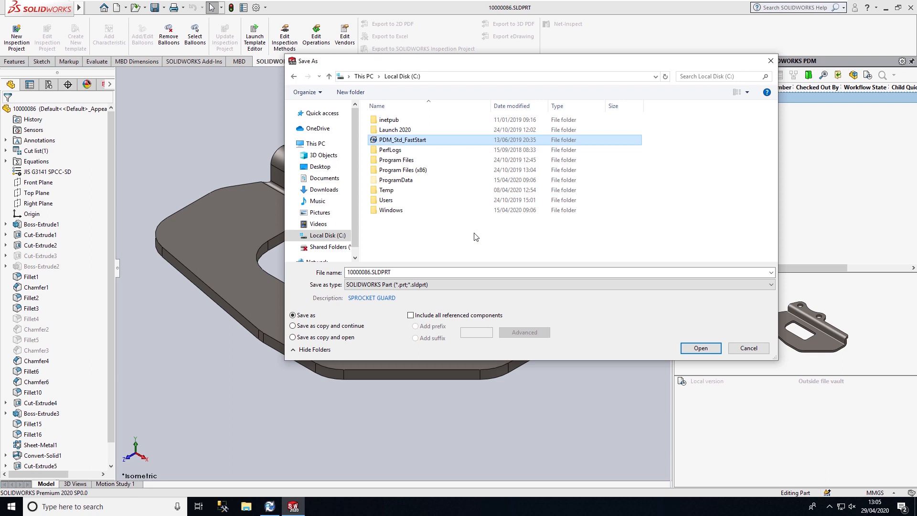
mouse_move(403, 141)
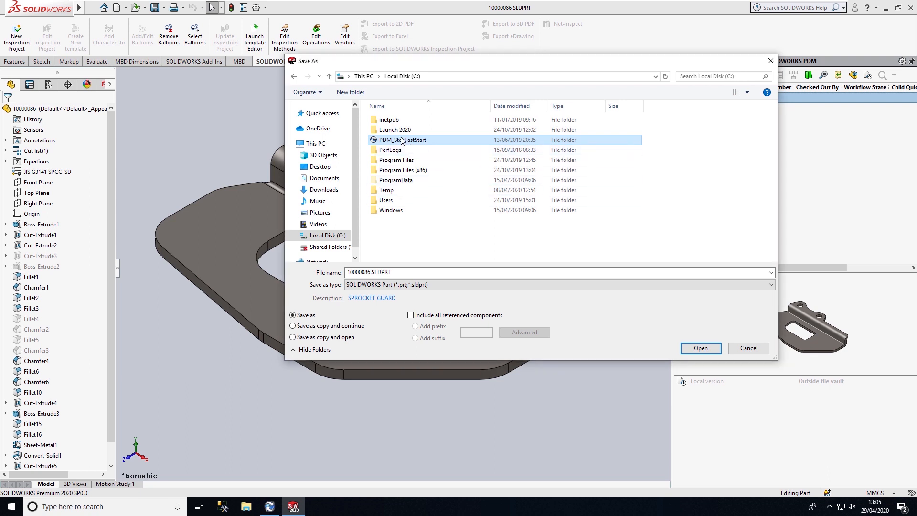
double_click(401, 140)
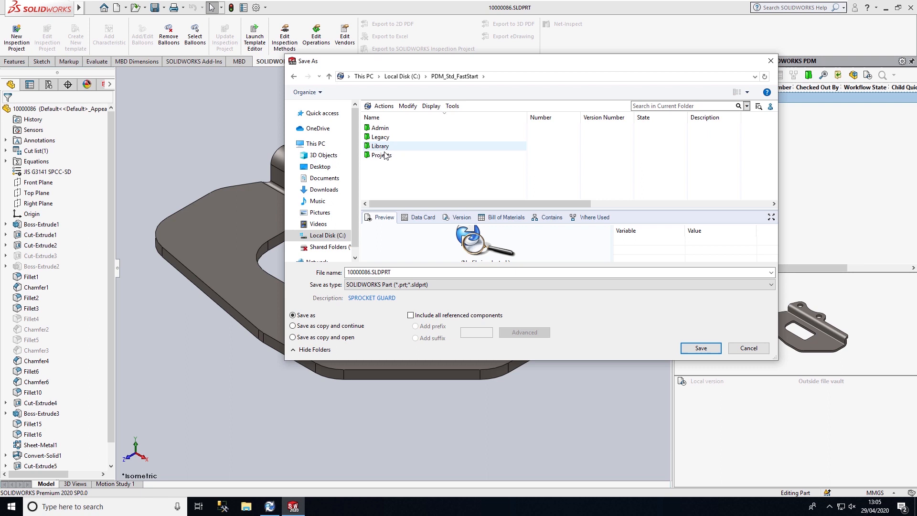
double_click(380, 155)
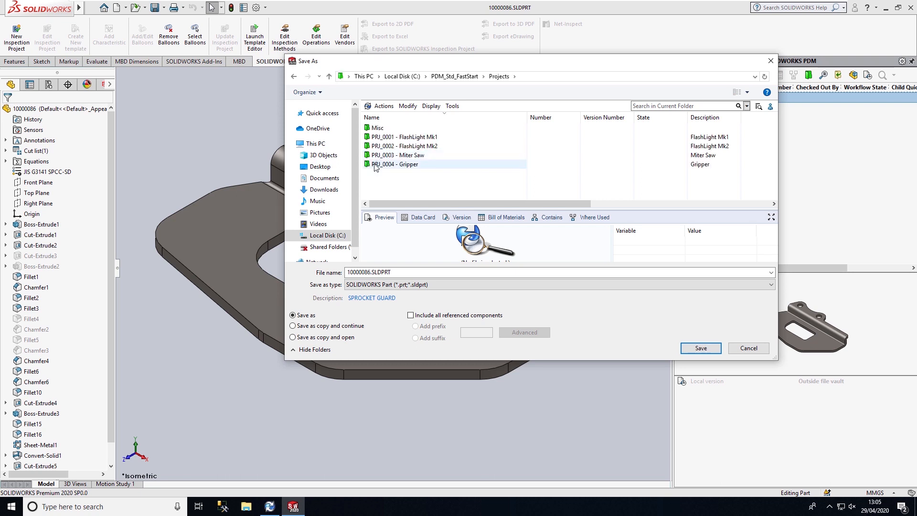
click(699, 348)
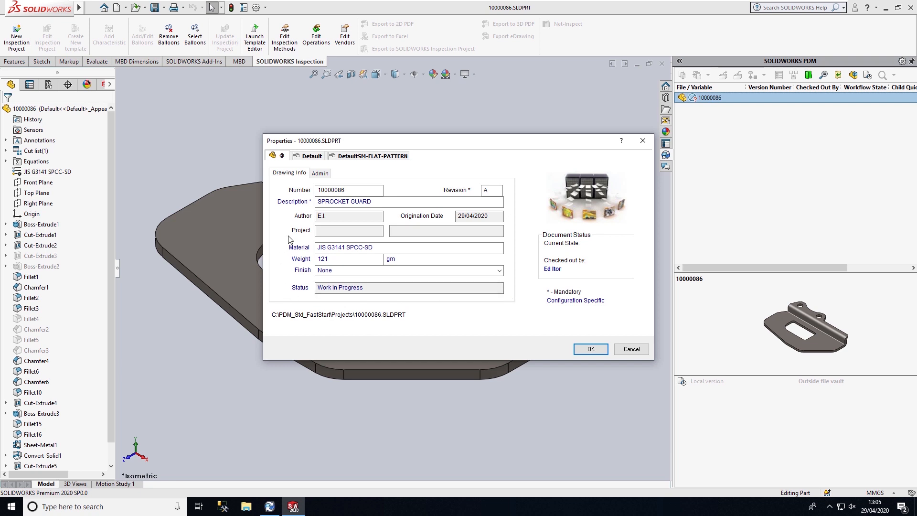
mouse_move(504, 265)
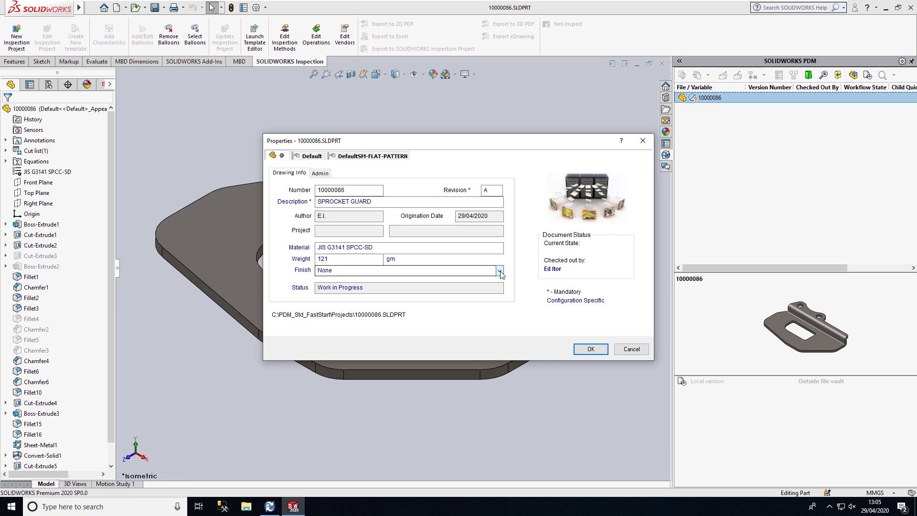
mouse_move(502, 276)
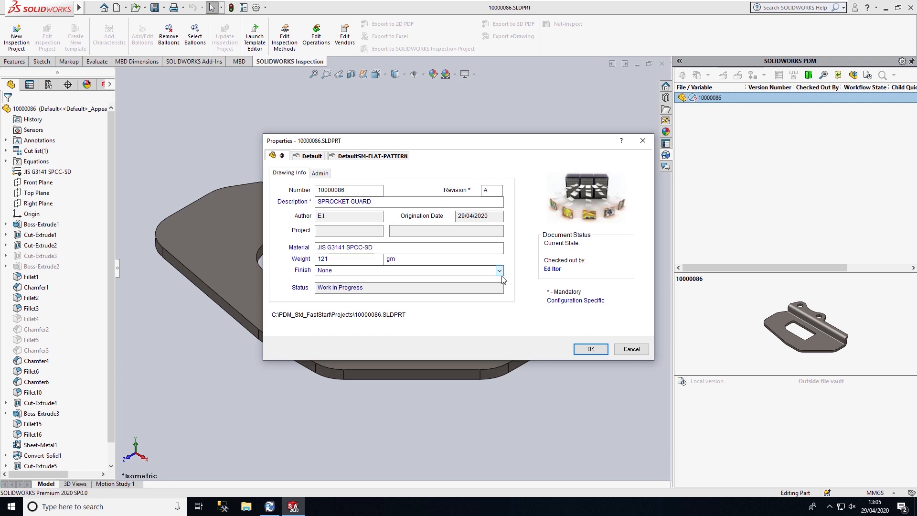
Step: Accept the part's vault data card with Finish left as None
click(492, 190)
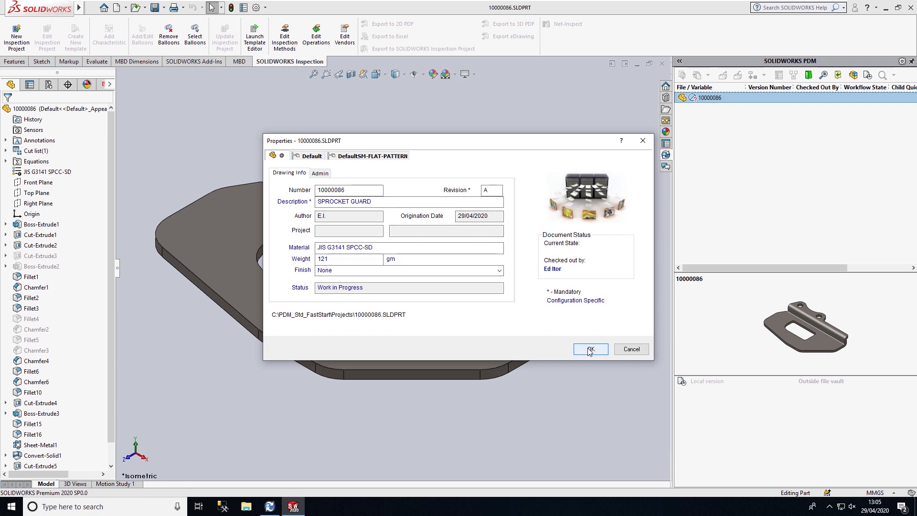
click(590, 349)
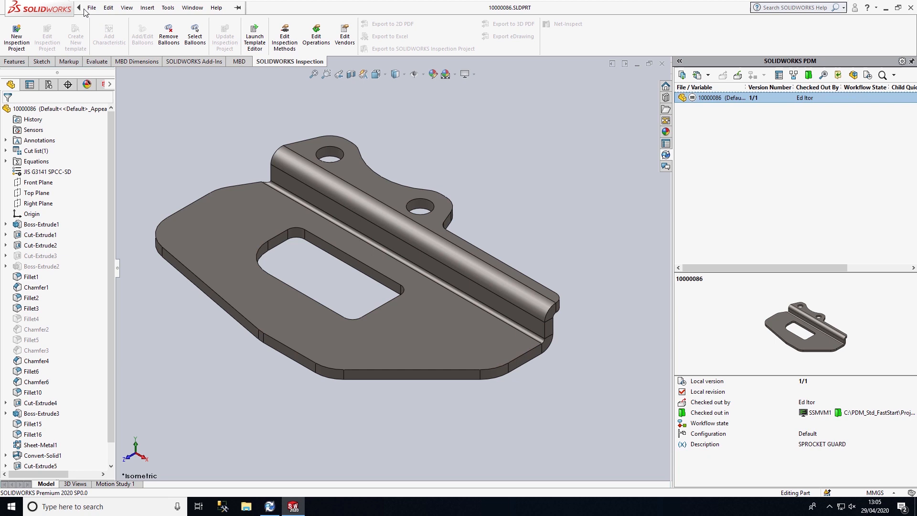
Step: Create a new drawing of part 10000086 from the A3_RevBlock PDM template
click(115, 7)
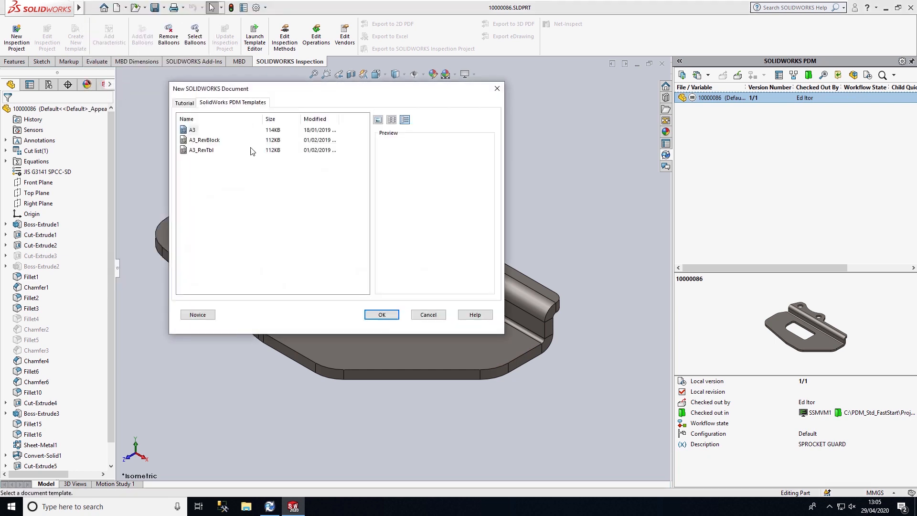
click(205, 140)
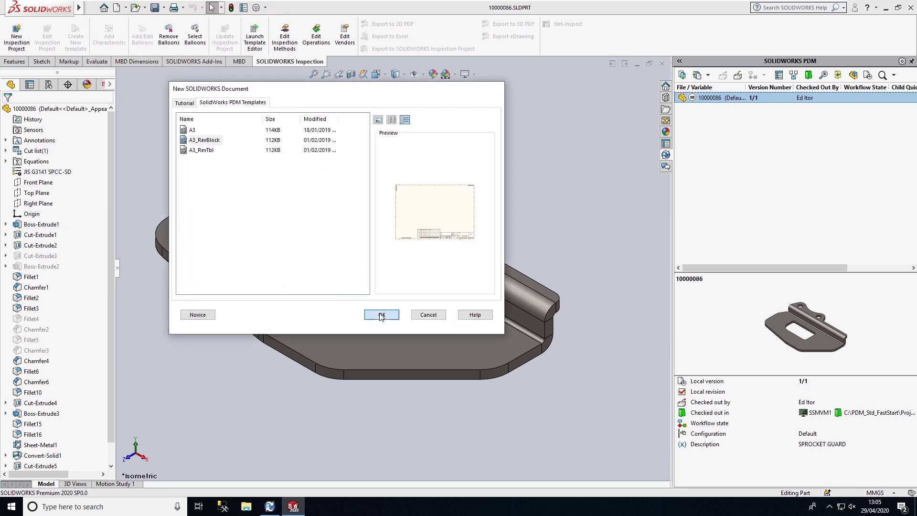
click(381, 315)
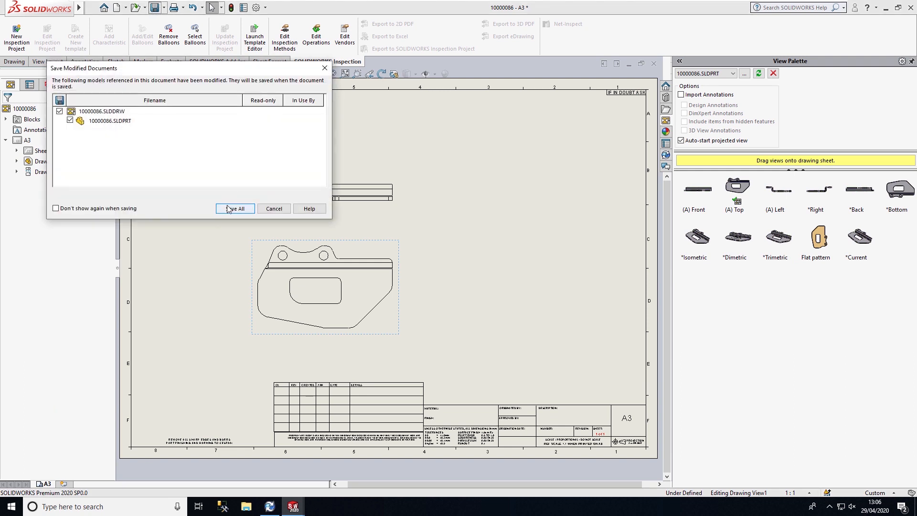
Step: Save all modified documents, storing the drawing as 10000086.SLDDRW in Projects
click(234, 208)
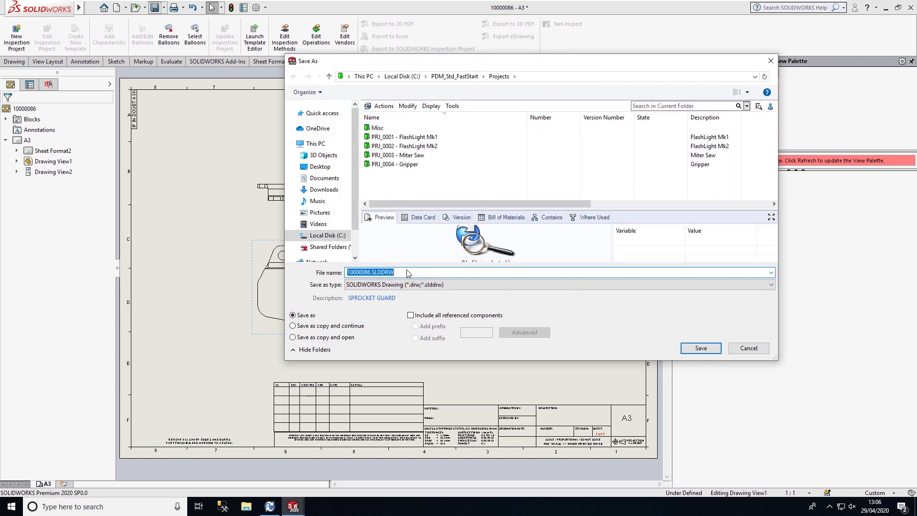
click(700, 349)
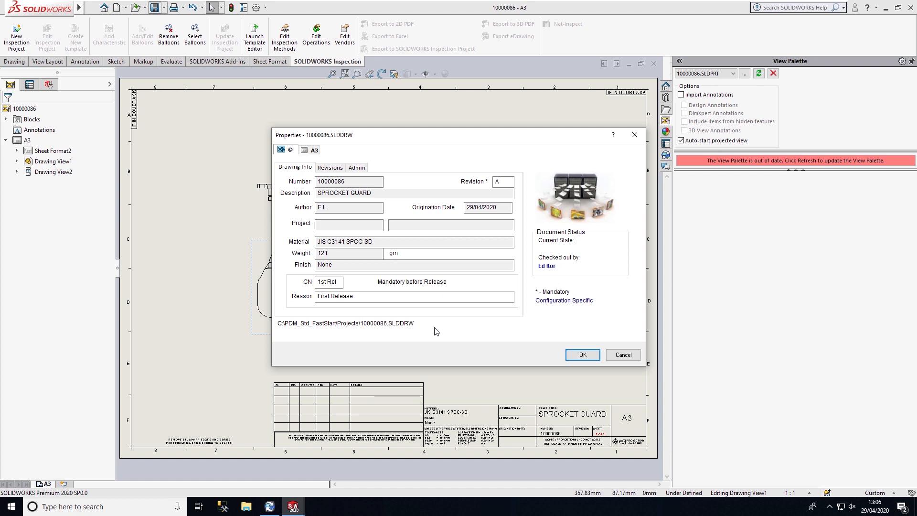
mouse_move(481, 341)
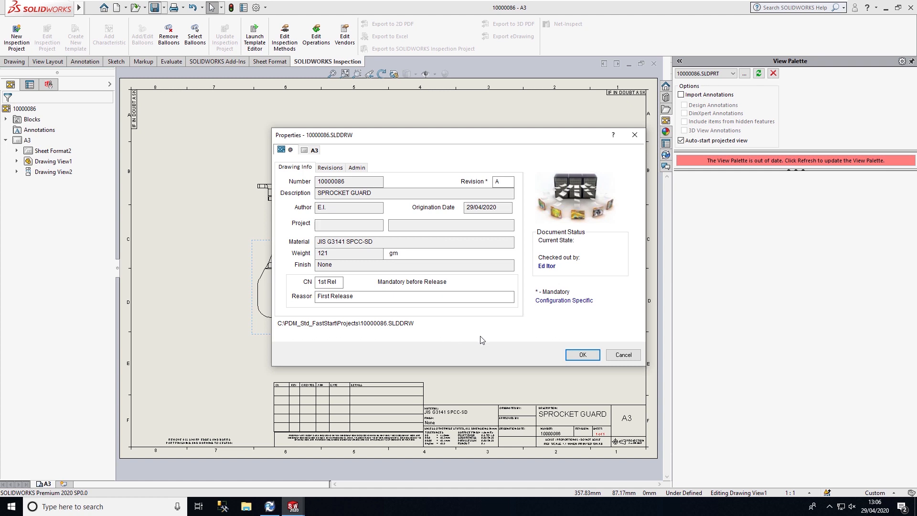
Step: Accept the drawing's data card with CN 1st Rel and reason First Release
click(582, 354)
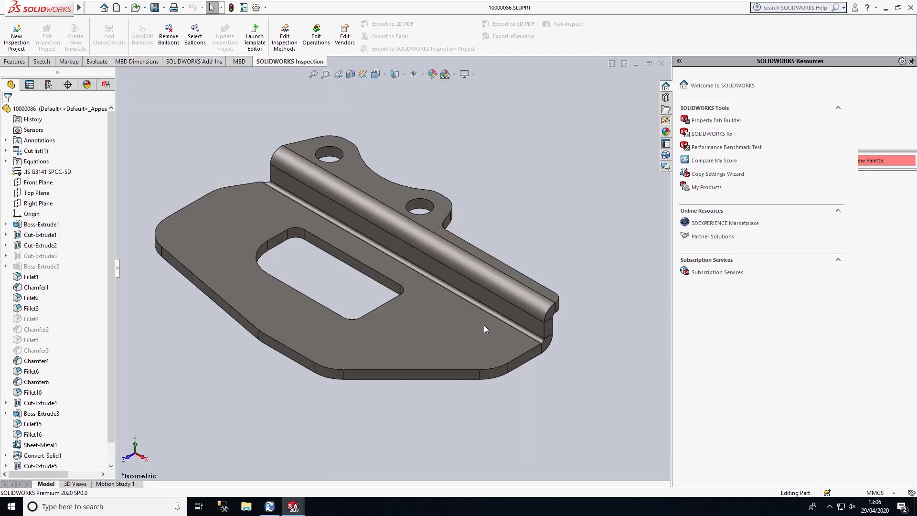
mouse_move(532, 277)
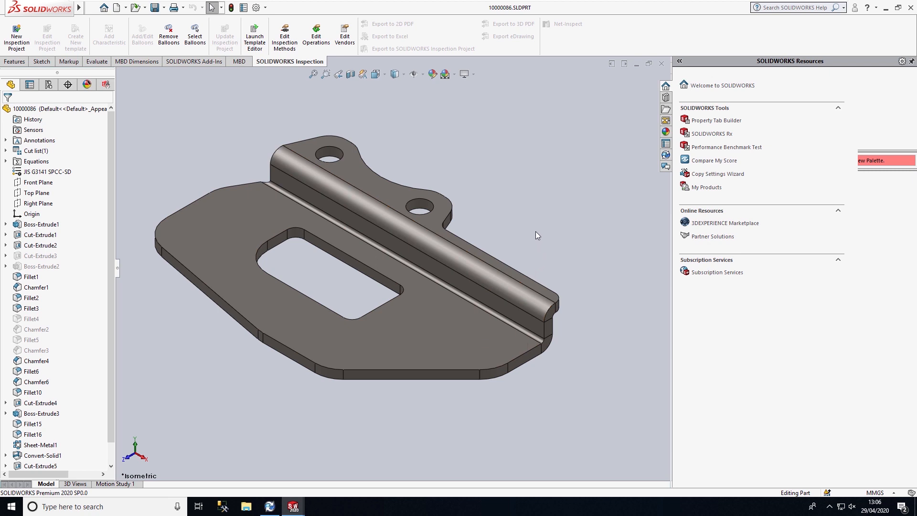
mouse_move(636, 177)
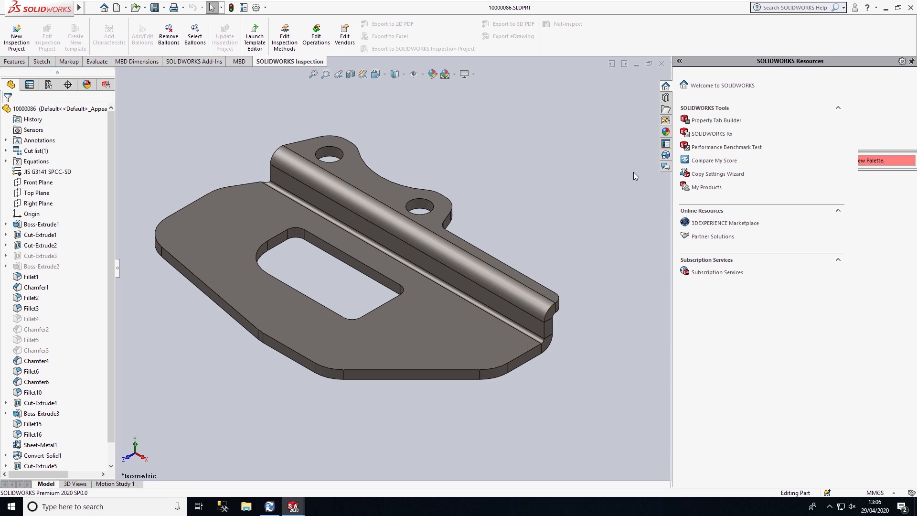
Step: Open part 10000086's vault data card from the SOLIDWORKS PDM task pane
click(665, 143)
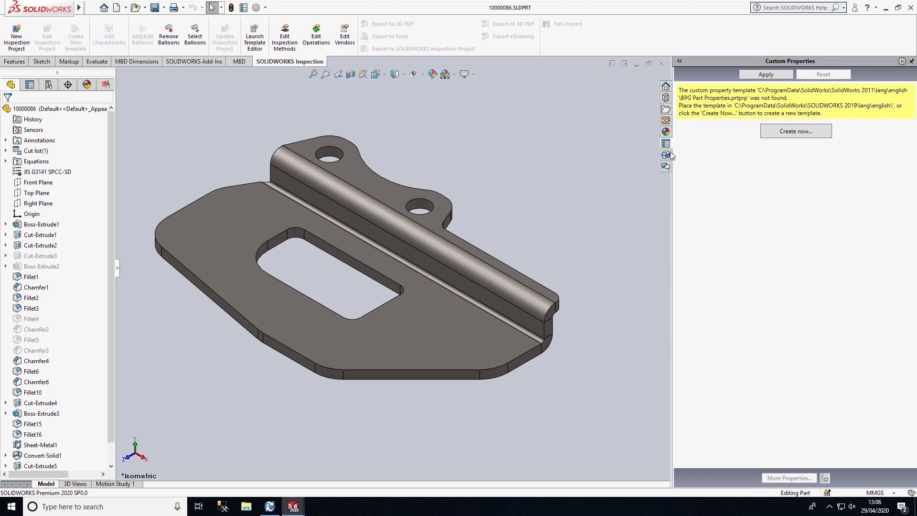
click(665, 155)
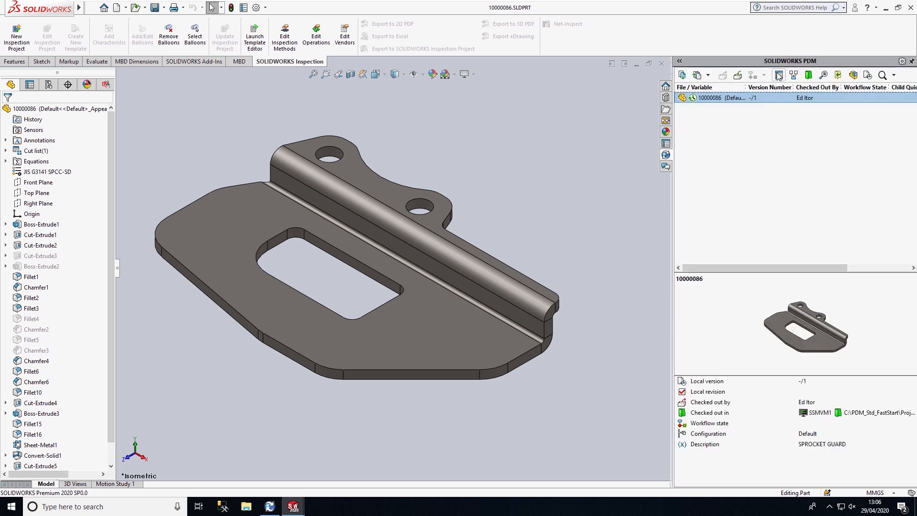
mouse_move(780, 75)
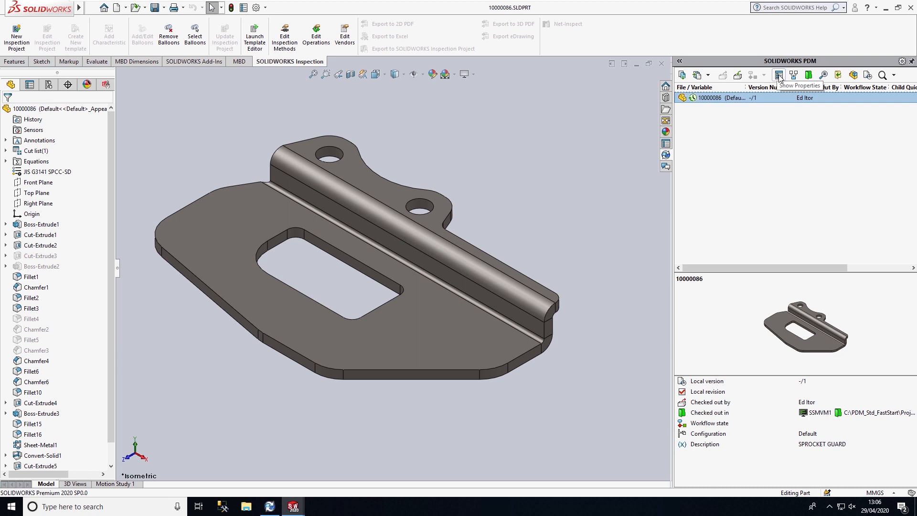
click(779, 75)
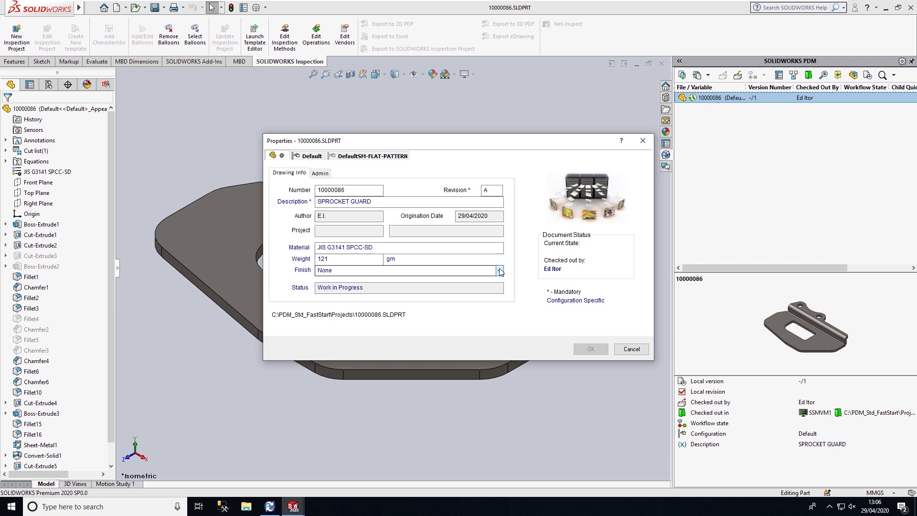
Step: Set the part's Finish to Anodised on its data card and confirm
click(499, 269)
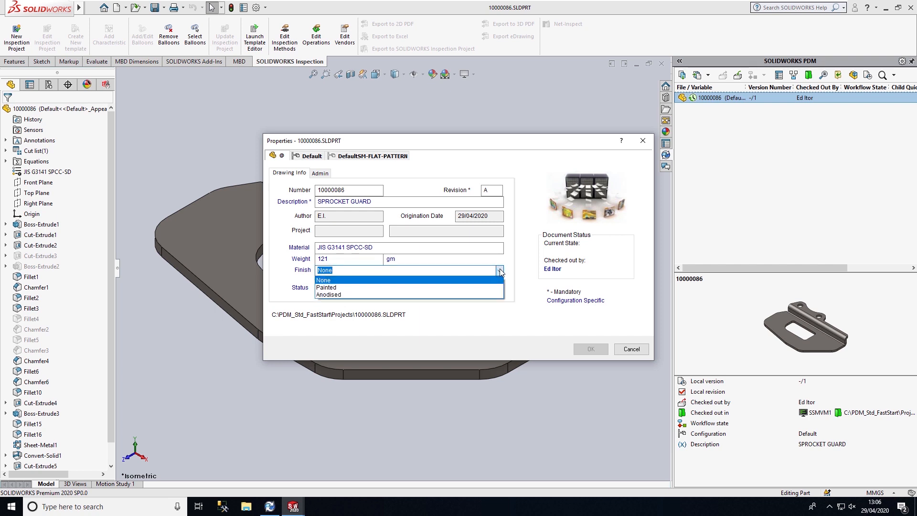
mouse_move(497, 287)
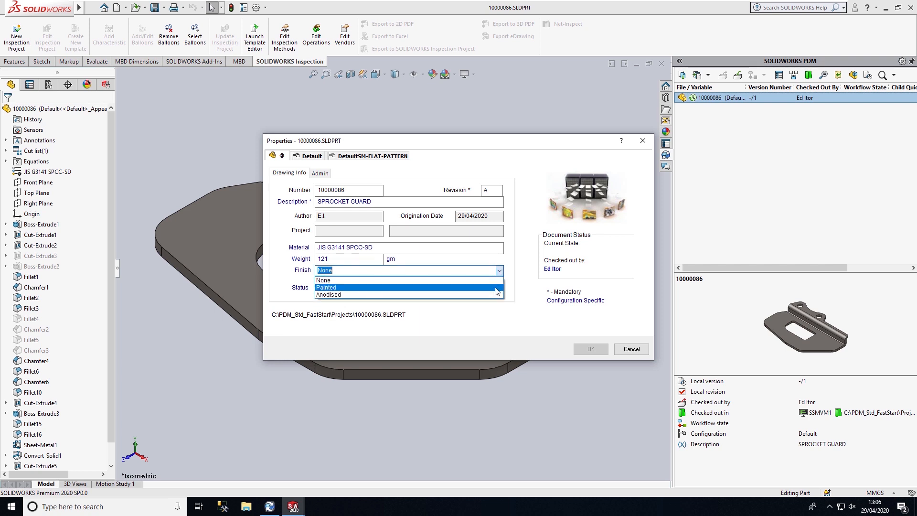
mouse_move(478, 295)
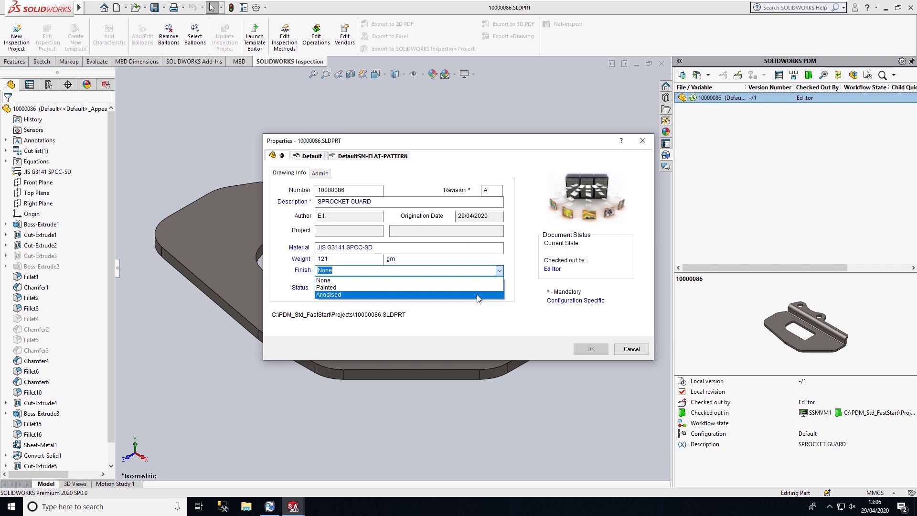
mouse_move(334, 299)
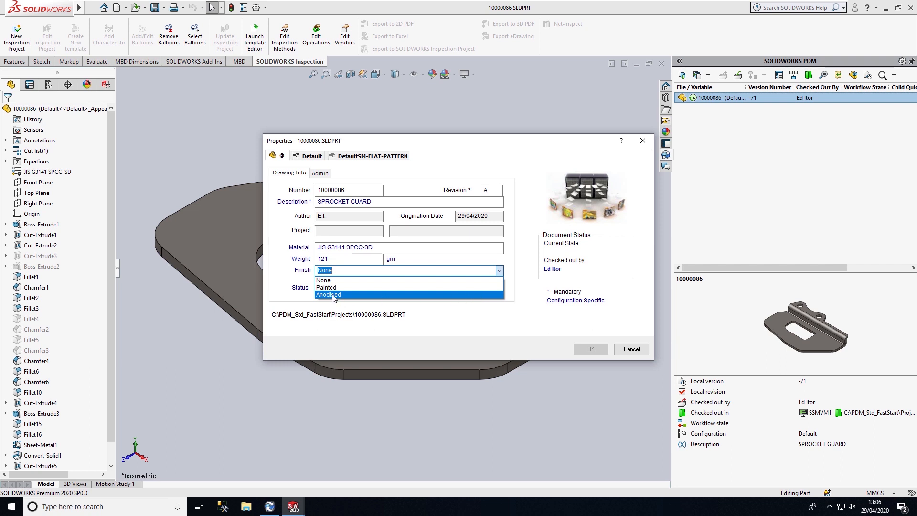
click(328, 295)
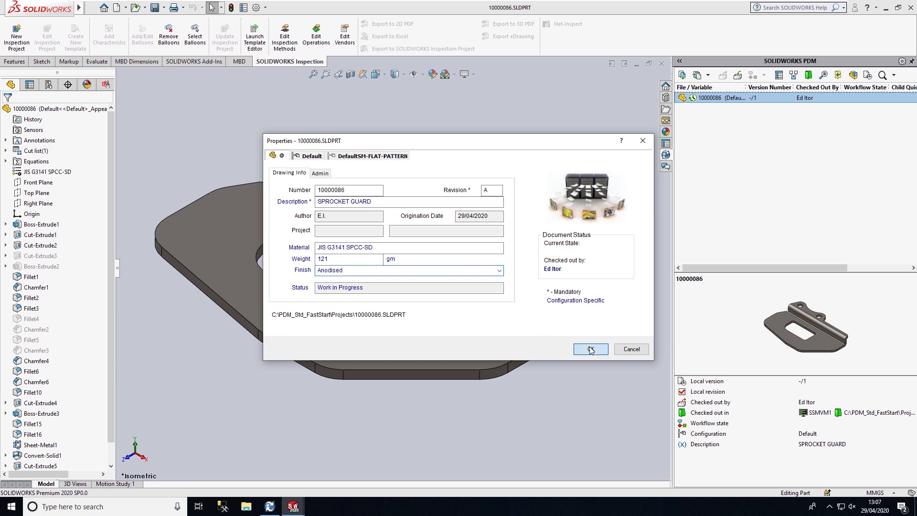
click(590, 350)
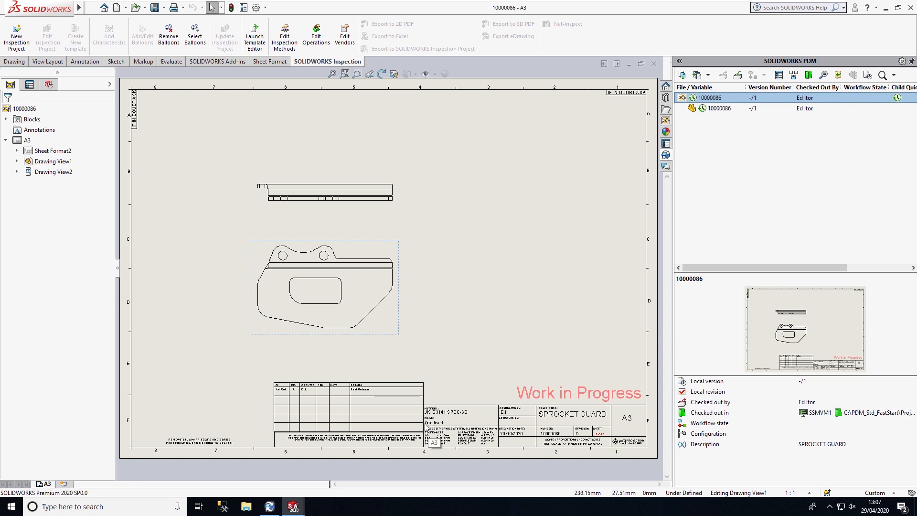
mouse_move(437, 427)
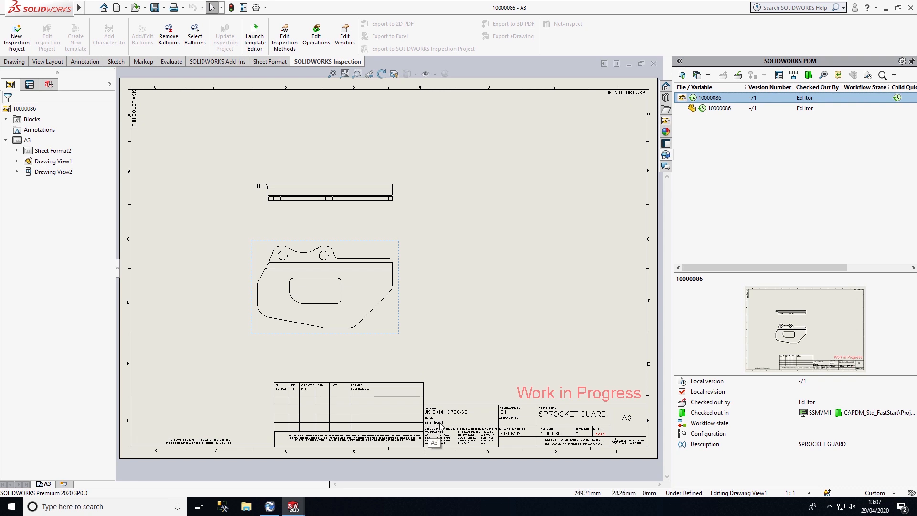
mouse_move(395, 415)
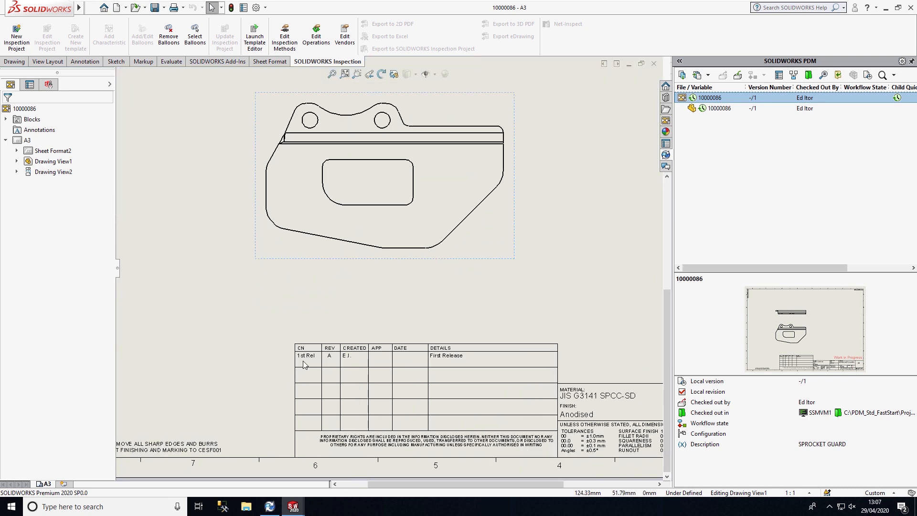
mouse_move(445, 360)
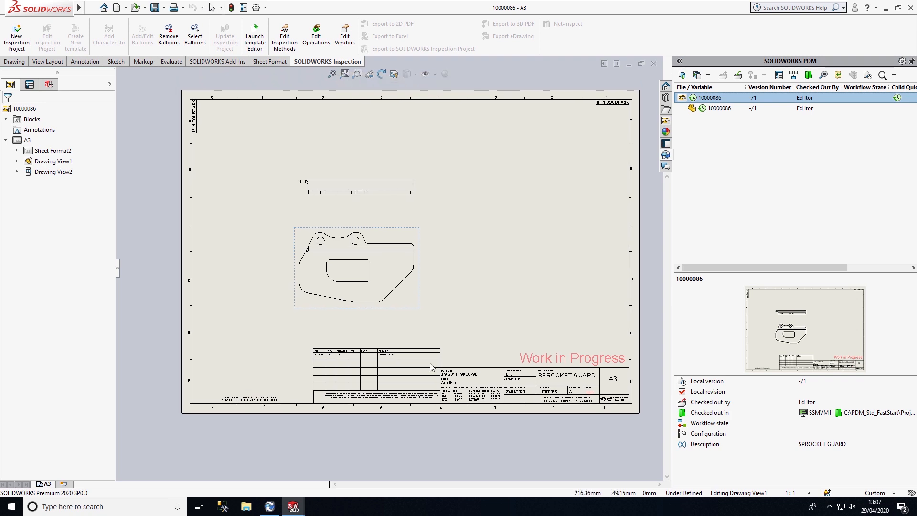
mouse_move(444, 375)
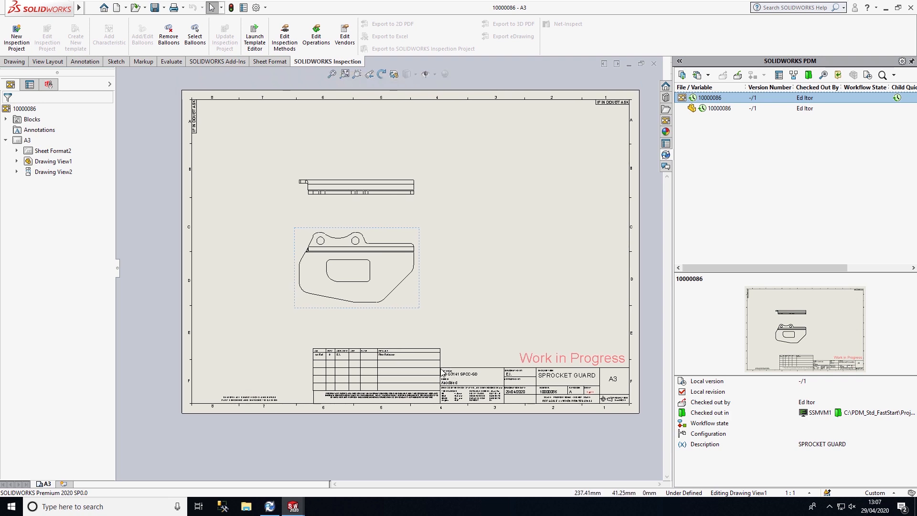
mouse_move(626, 377)
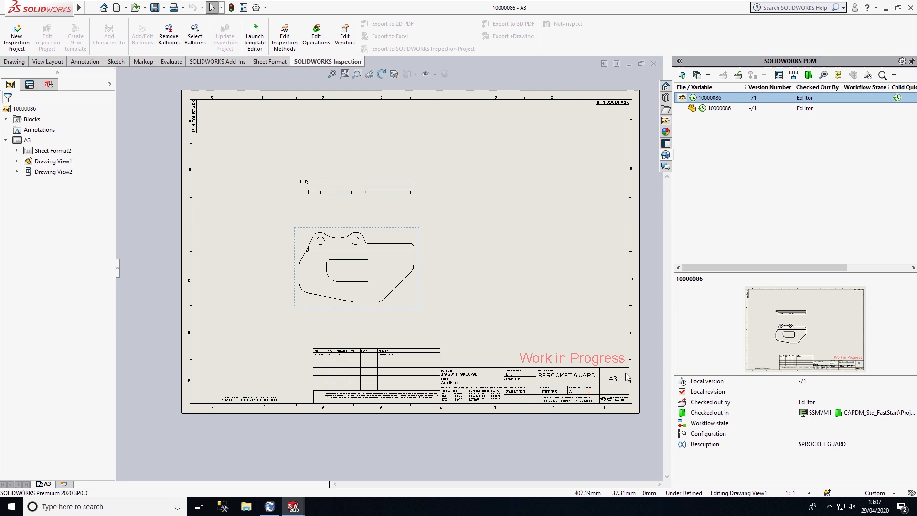
mouse_move(626, 404)
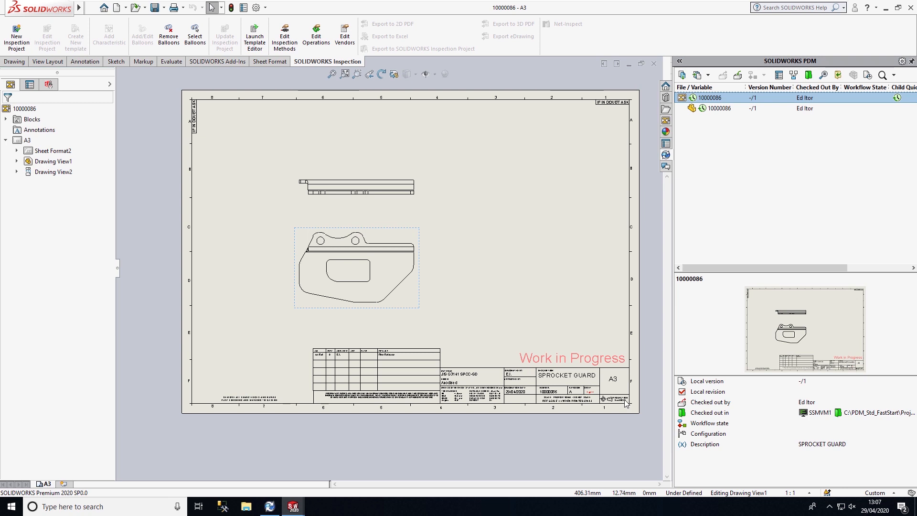
mouse_move(718, 139)
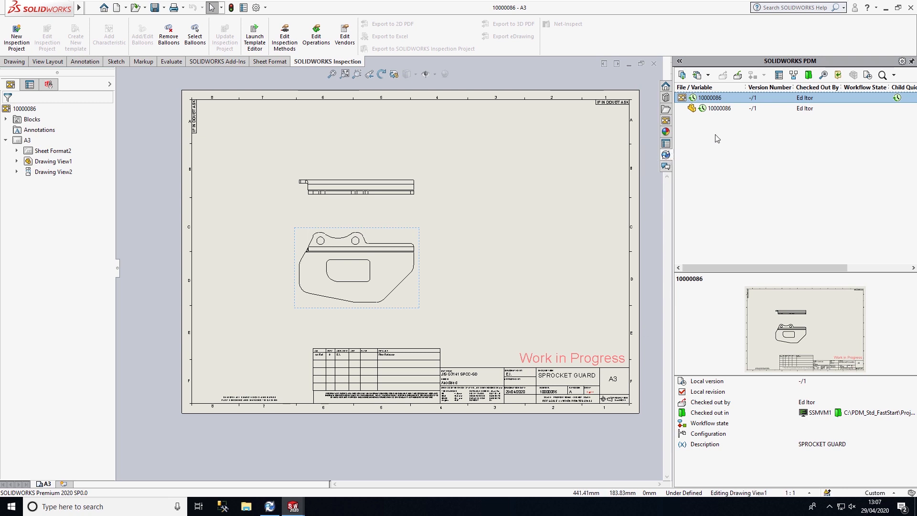
mouse_move(729, 86)
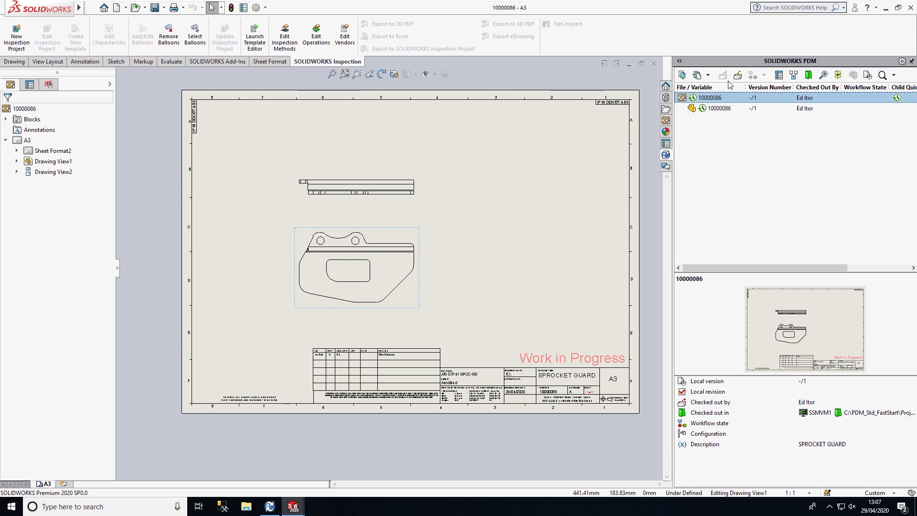
mouse_move(738, 75)
text(Added new)
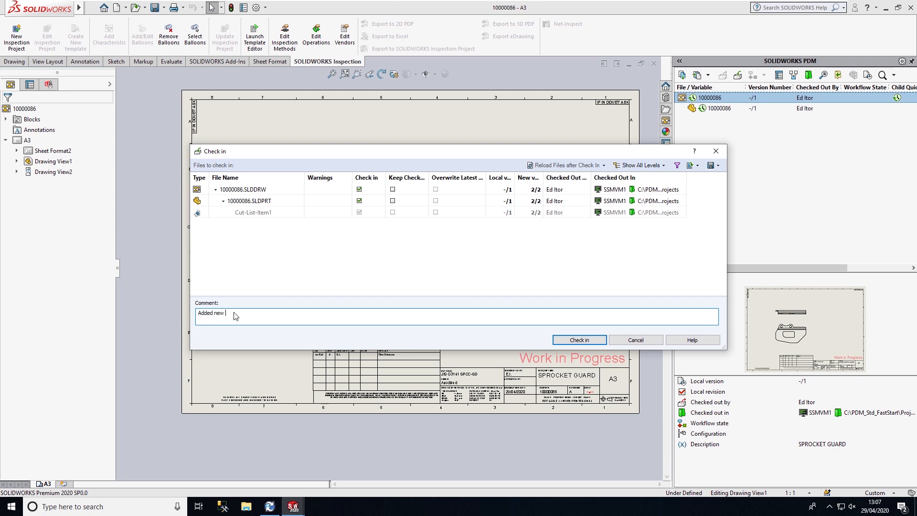
Step: Check the drawing and part into the vault with the comment 'Added new file'
text(file)
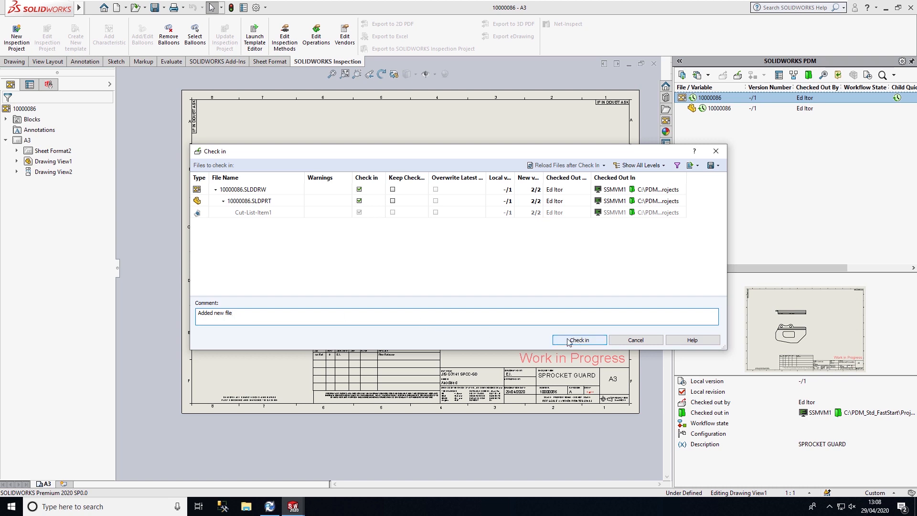
mouse_move(406, 177)
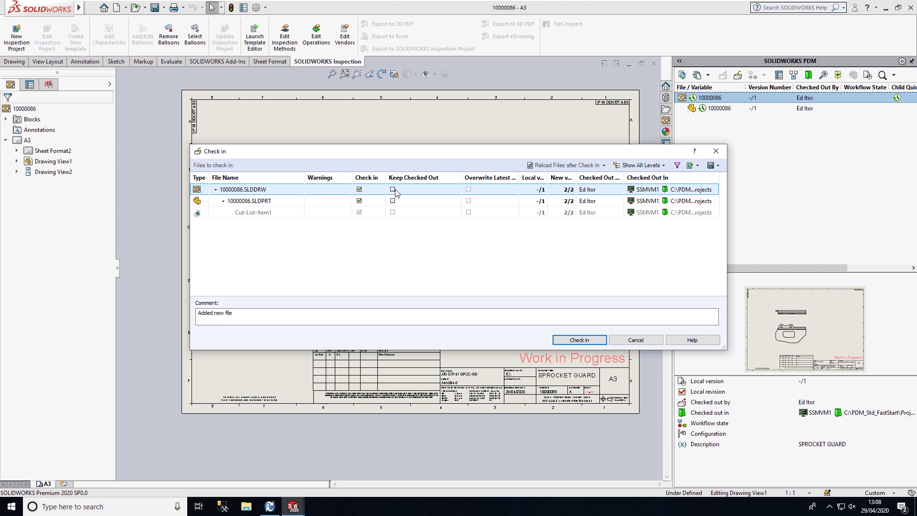
click(578, 339)
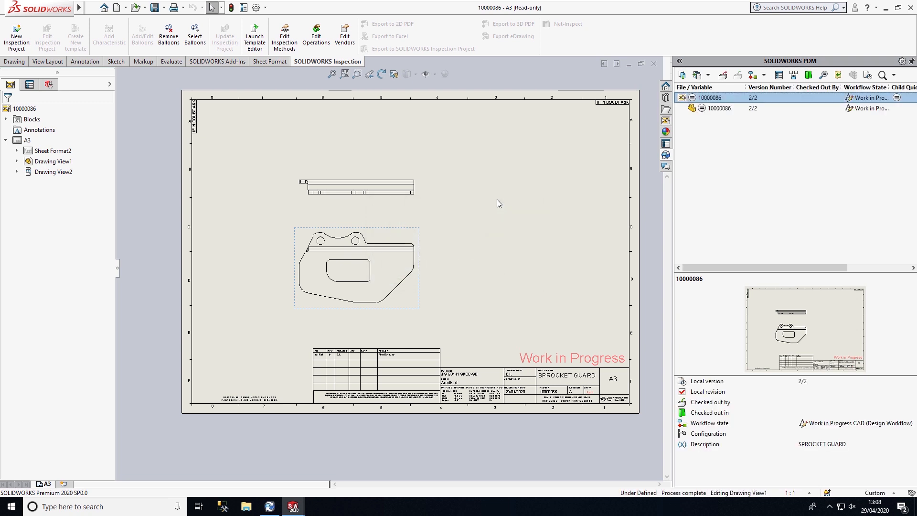
mouse_move(499, 203)
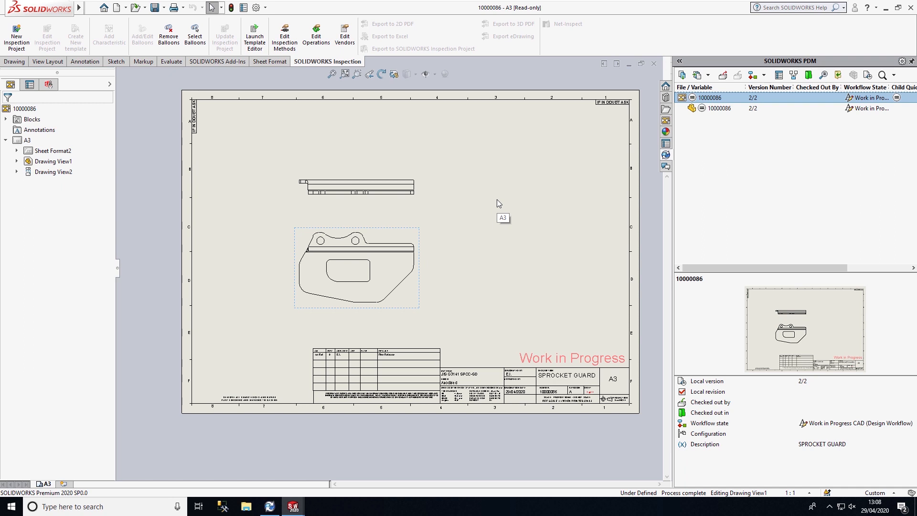
mouse_move(740, 350)
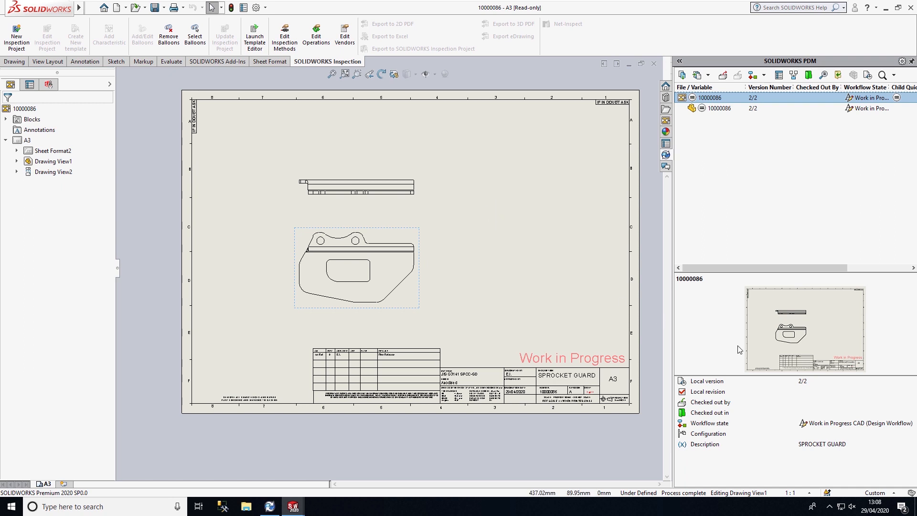
mouse_move(735, 448)
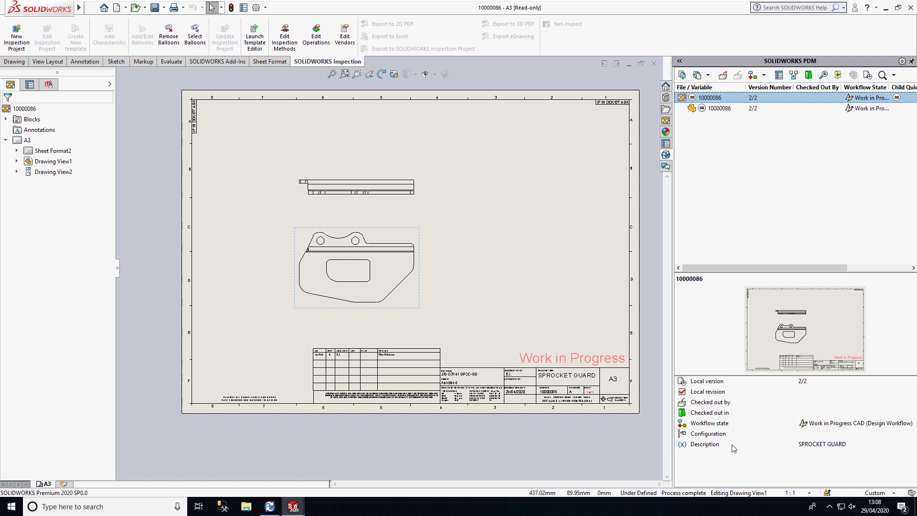
mouse_move(854, 423)
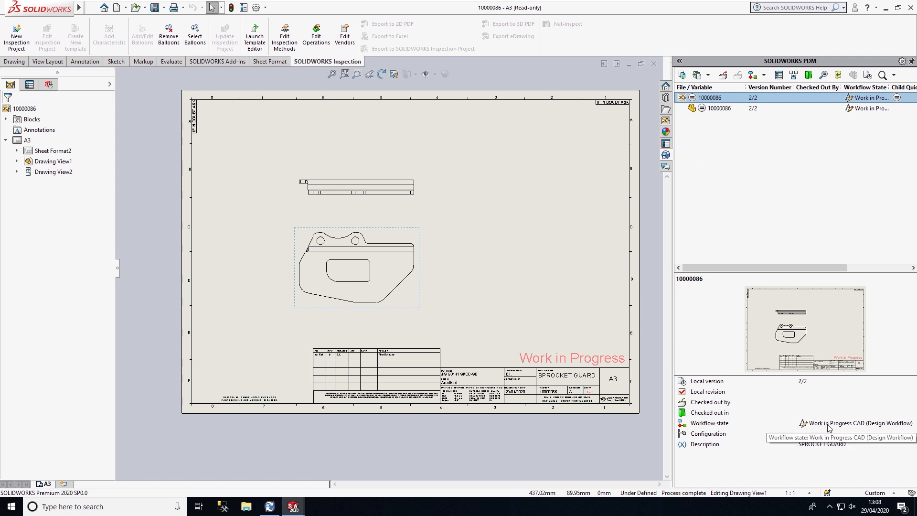
mouse_move(830, 429)
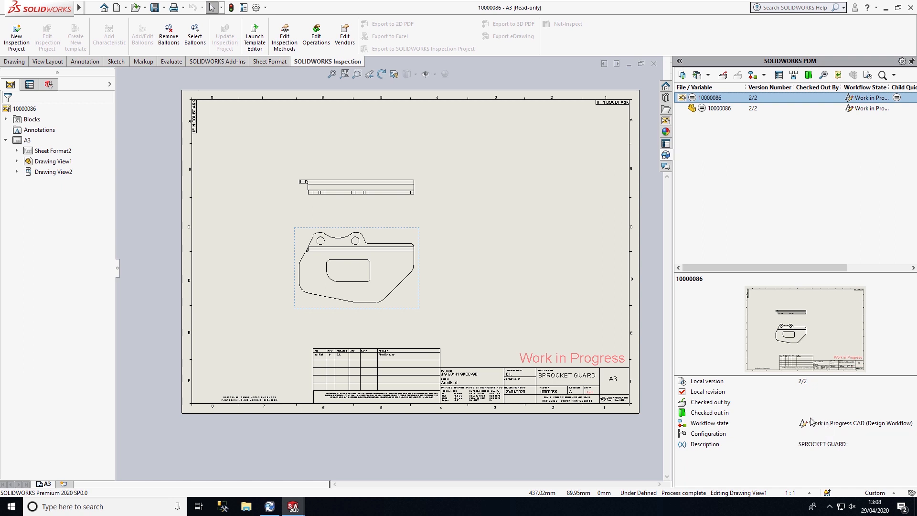
mouse_move(808, 402)
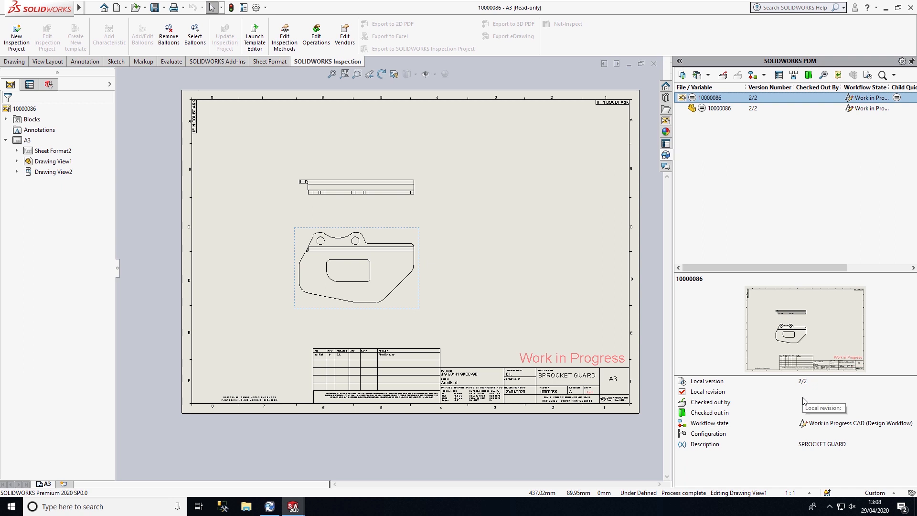
mouse_move(742, 407)
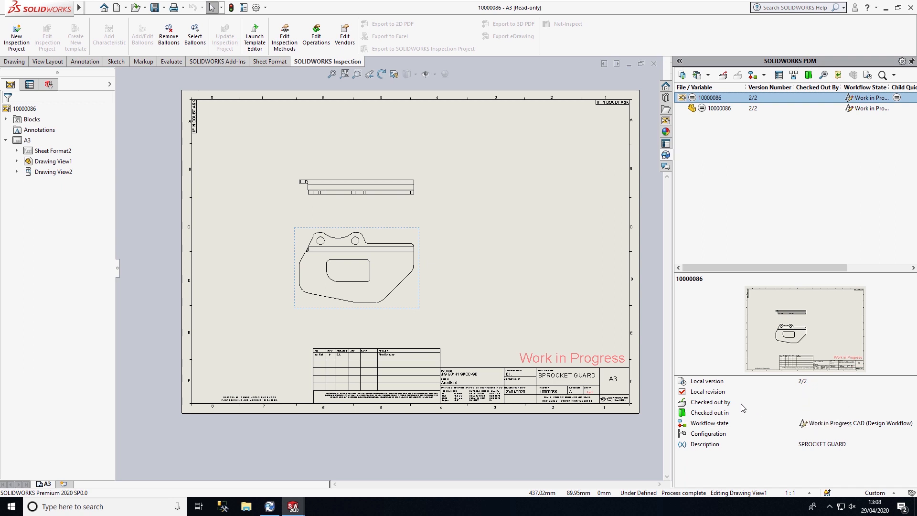
mouse_move(804, 412)
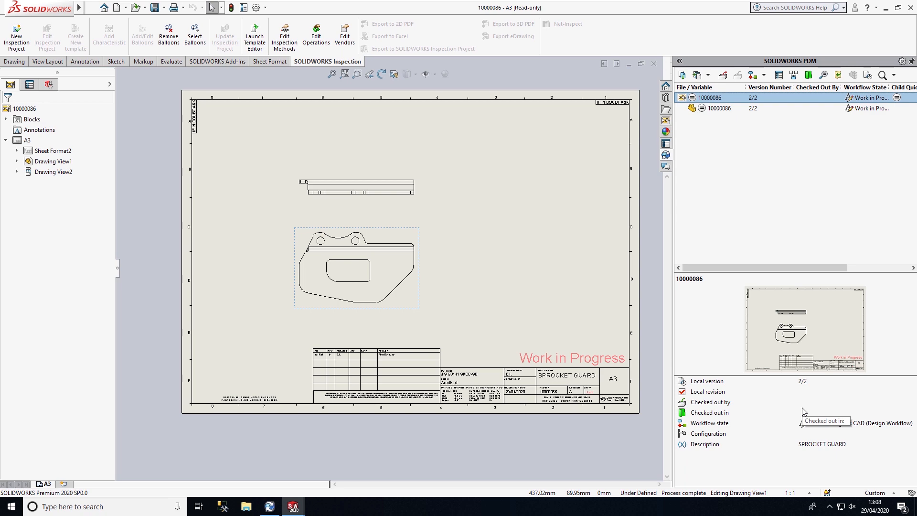